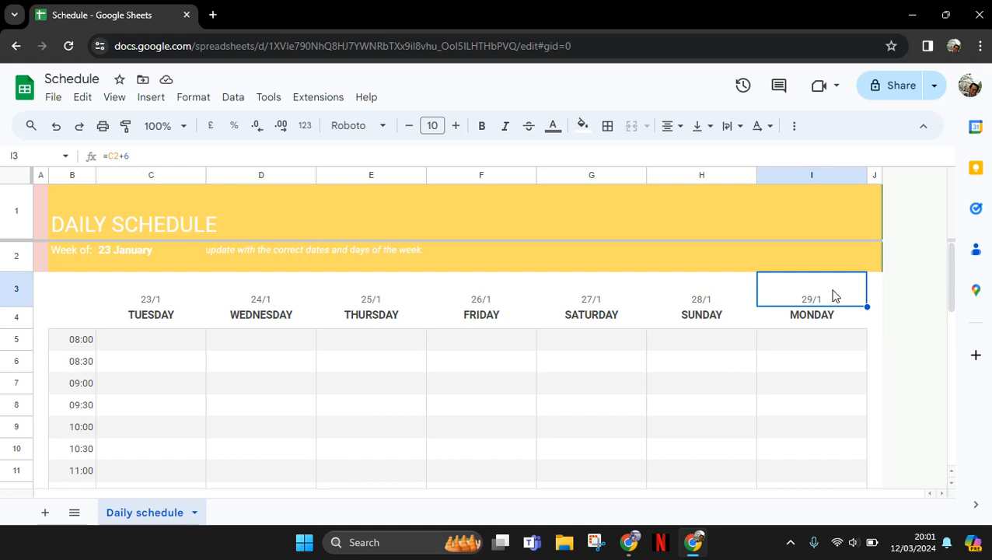
{"action": "mouse_move", "coordinate": [461, 193]}
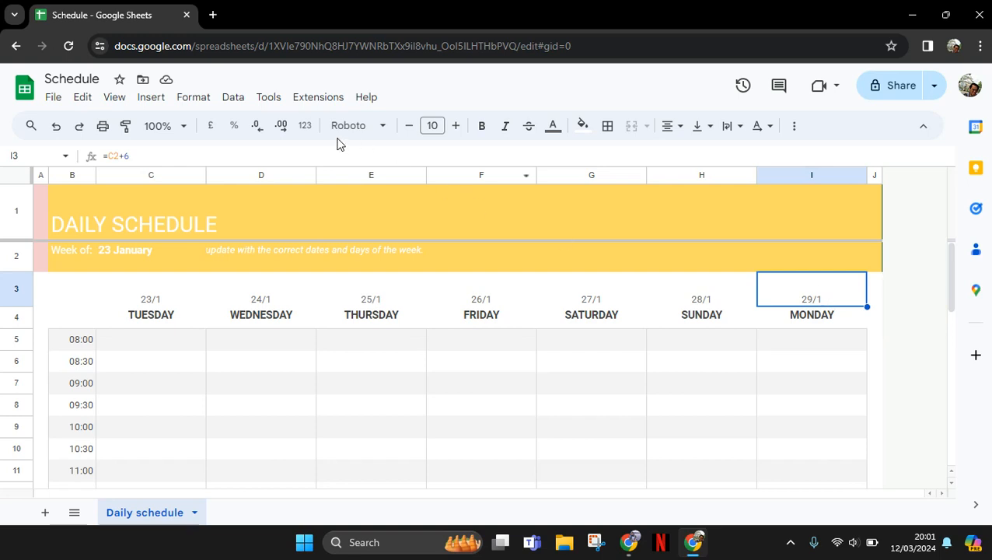
{"action": "mouse_move", "coordinate": [336, 142]}
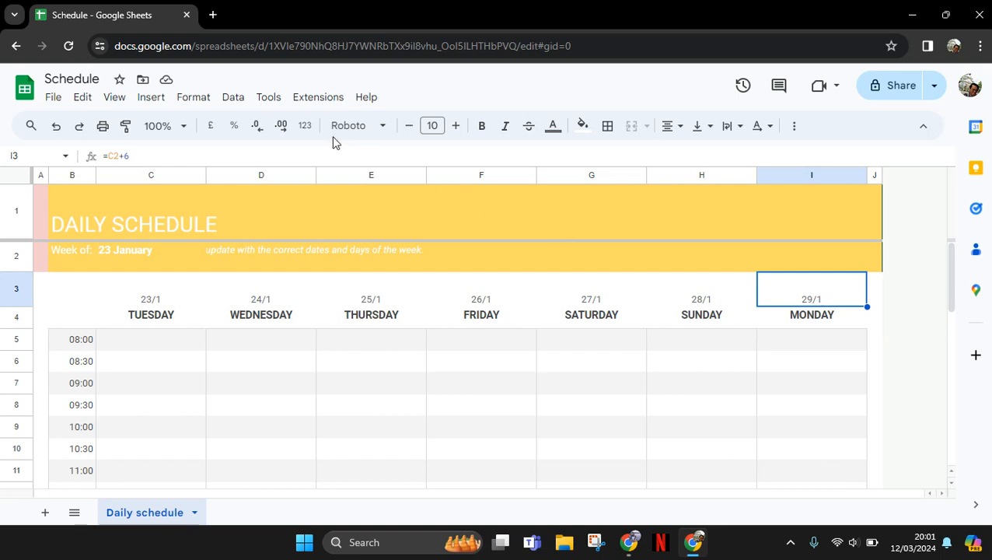
{"action": "mouse_move", "coordinate": [318, 96]}
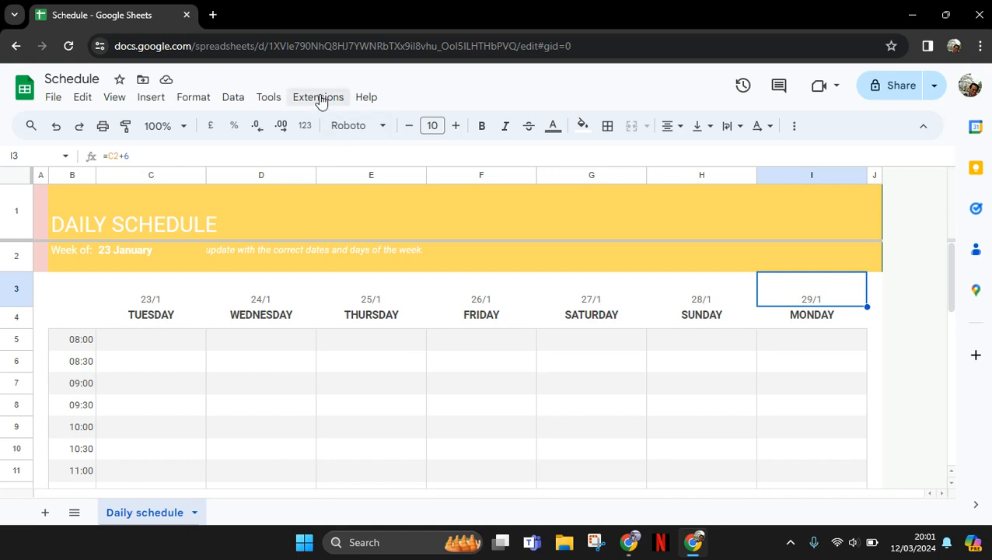
Open the Extensions menu to see the Add Reminders and add-on options
{"action": "left_click", "coordinate": [317, 96]}
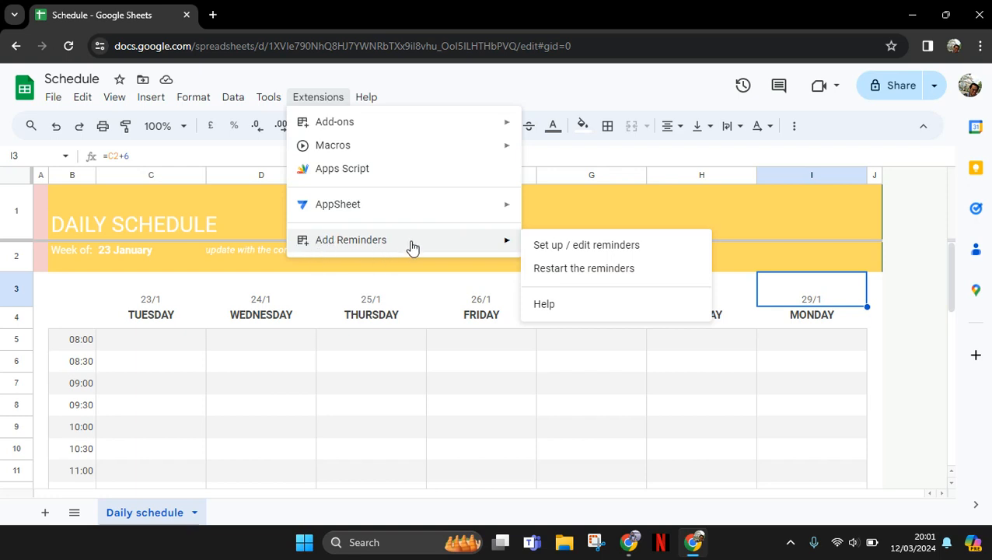
{"action": "mouse_move", "coordinate": [373, 204]}
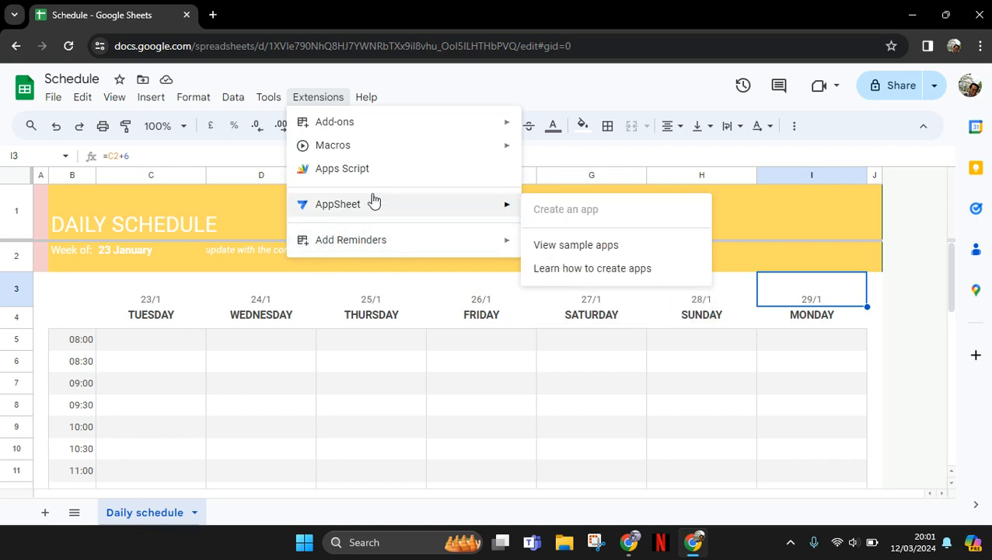
{"action": "mouse_move", "coordinate": [370, 239]}
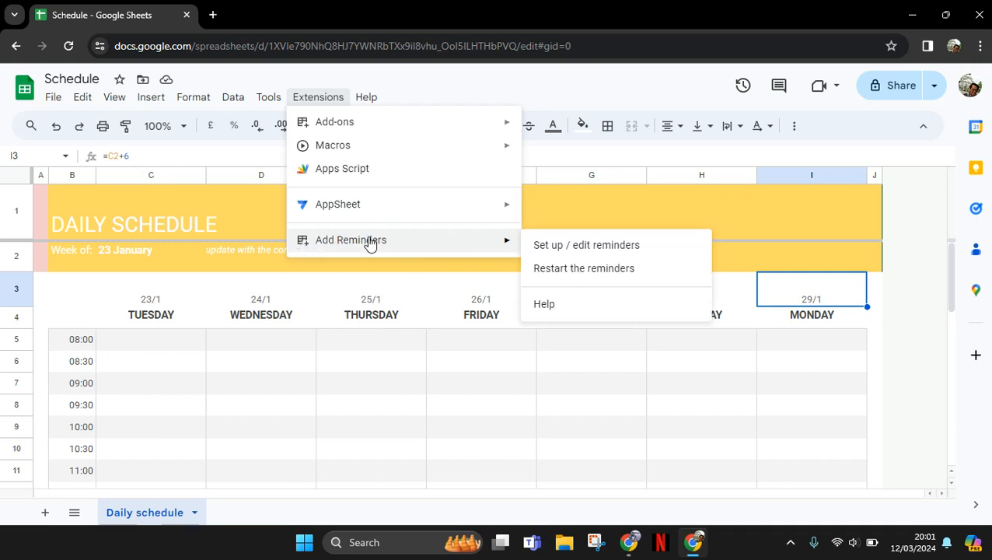
{"action": "mouse_move", "coordinate": [363, 251]}
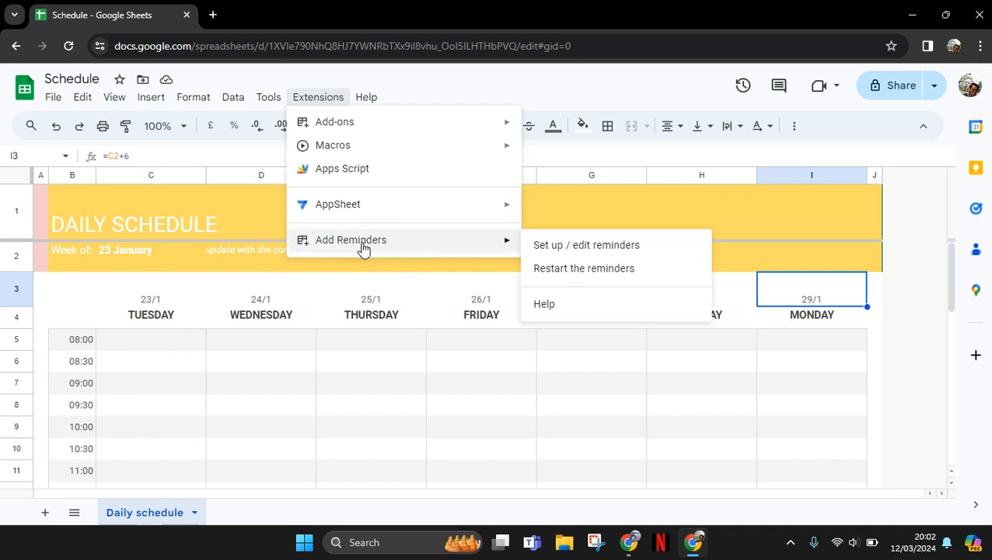
{"action": "mouse_move", "coordinate": [319, 109]}
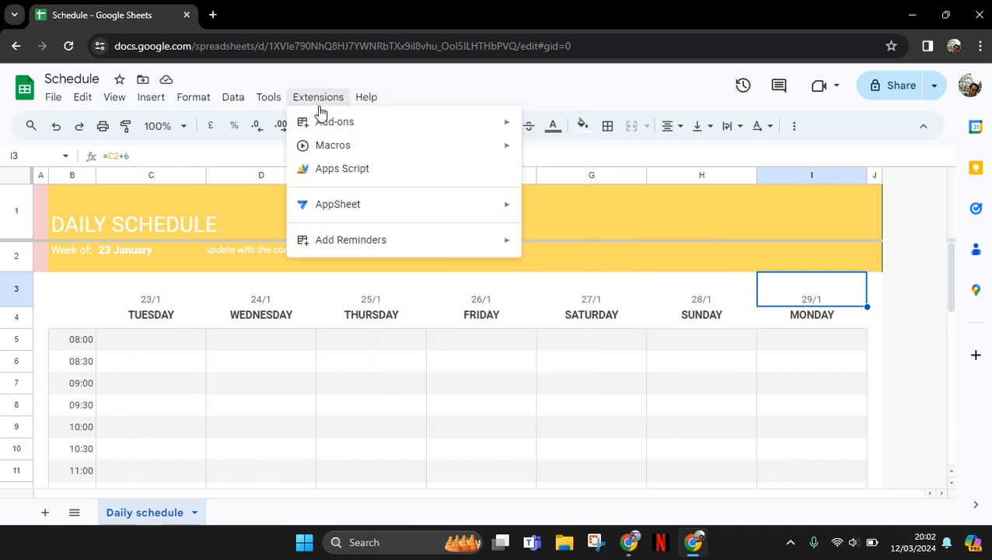
{"action": "mouse_move", "coordinate": [336, 121]}
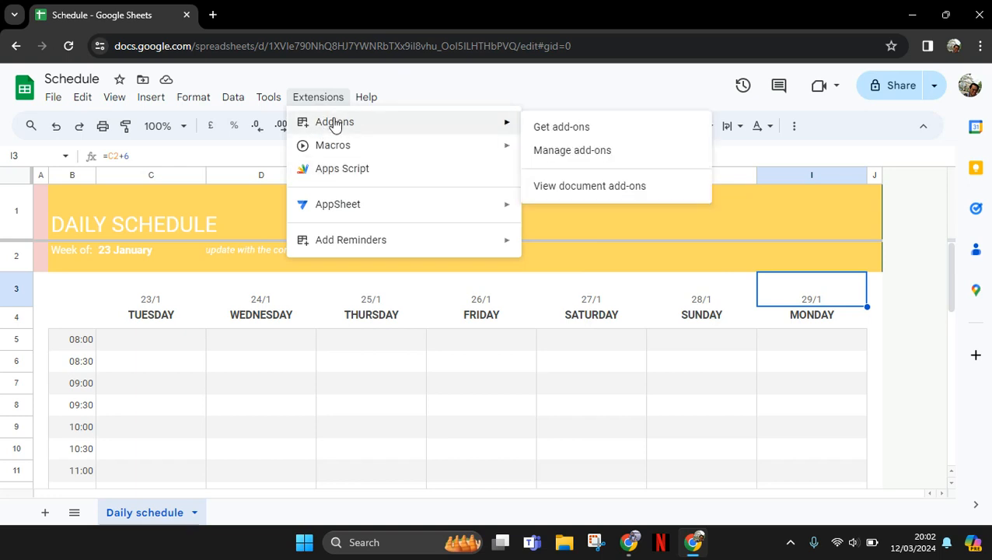
Search the Workspace Marketplace for 'reminder' apps and browse the results
{"action": "left_click", "coordinate": [560, 126]}
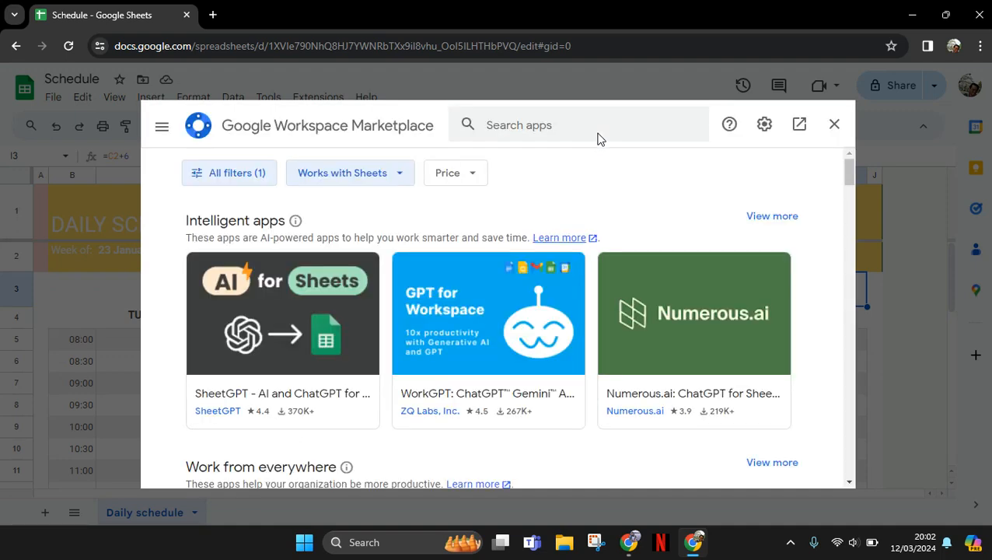
{"action": "mouse_move", "coordinate": [273, 150]}
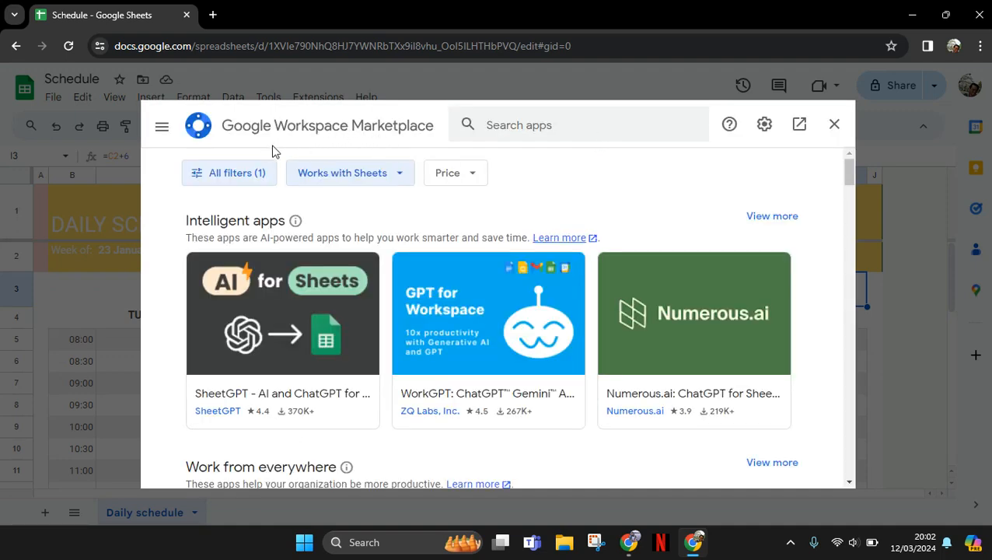
{"action": "left_click", "coordinate": [556, 124]}
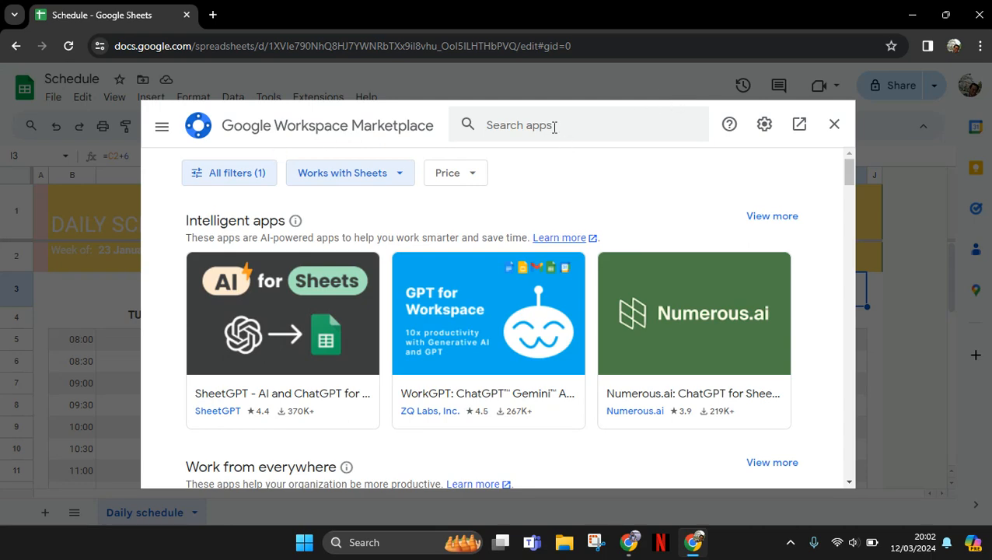
{"action": "left_click", "coordinate": [555, 124]}
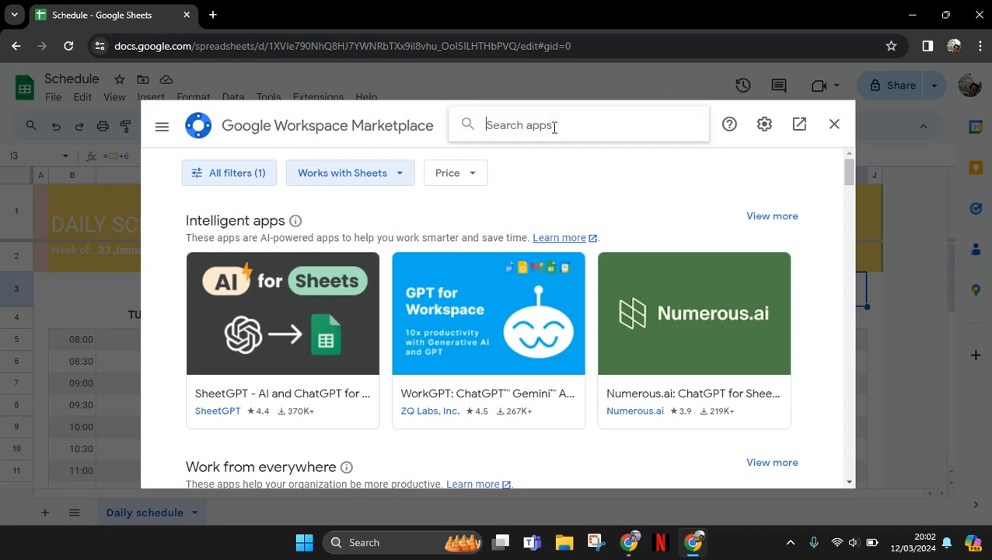
{"action": "type", "text": "reminder"}
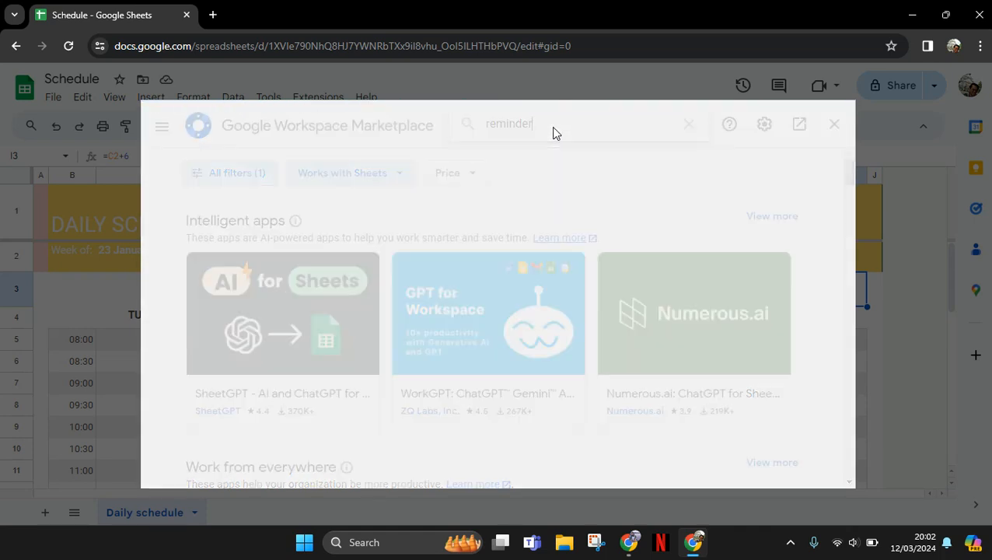
{"action": "key", "text": "Enter"}
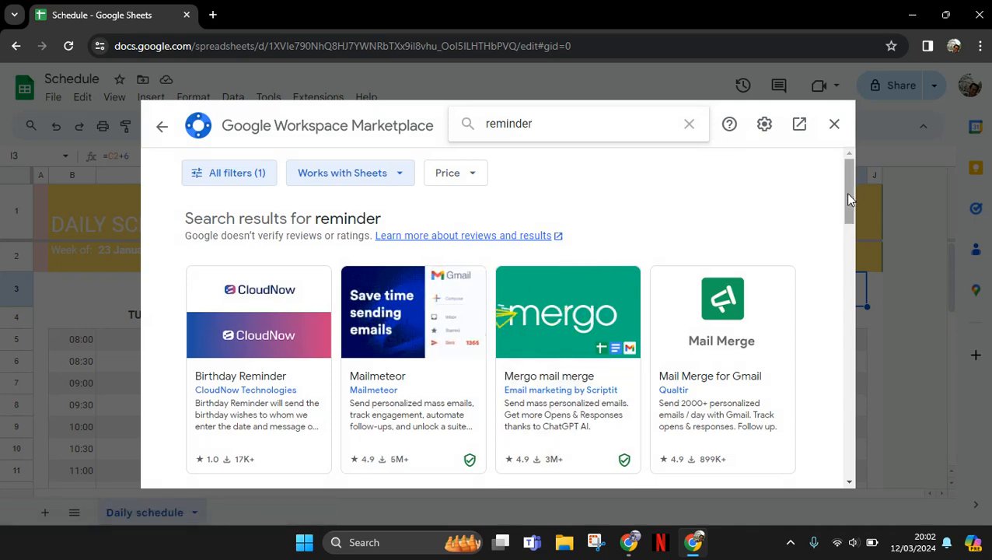
{"action": "scroll", "scroll_direction": "down", "scroll_amount": 3}
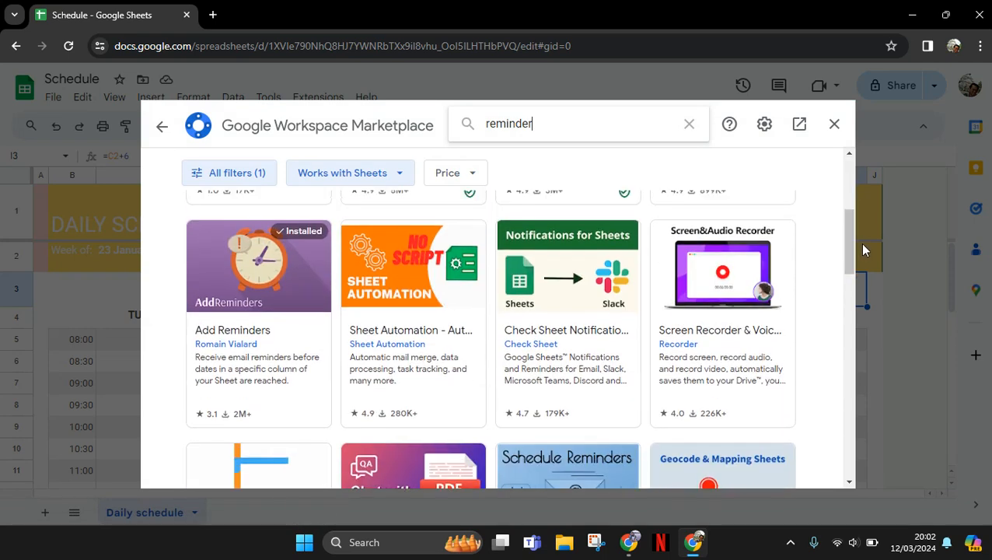
{"action": "mouse_move", "coordinate": [342, 290]}
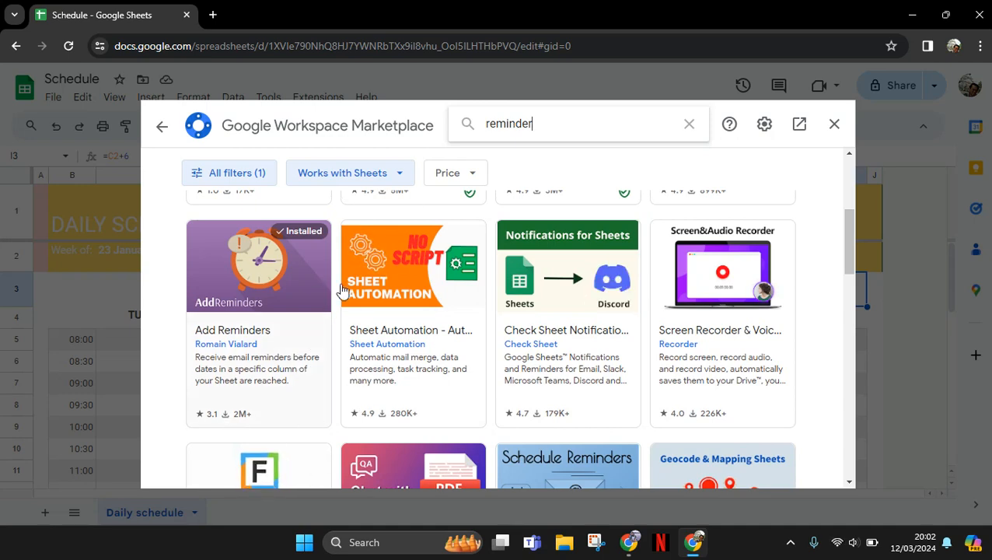
{"action": "mouse_move", "coordinate": [287, 351]}
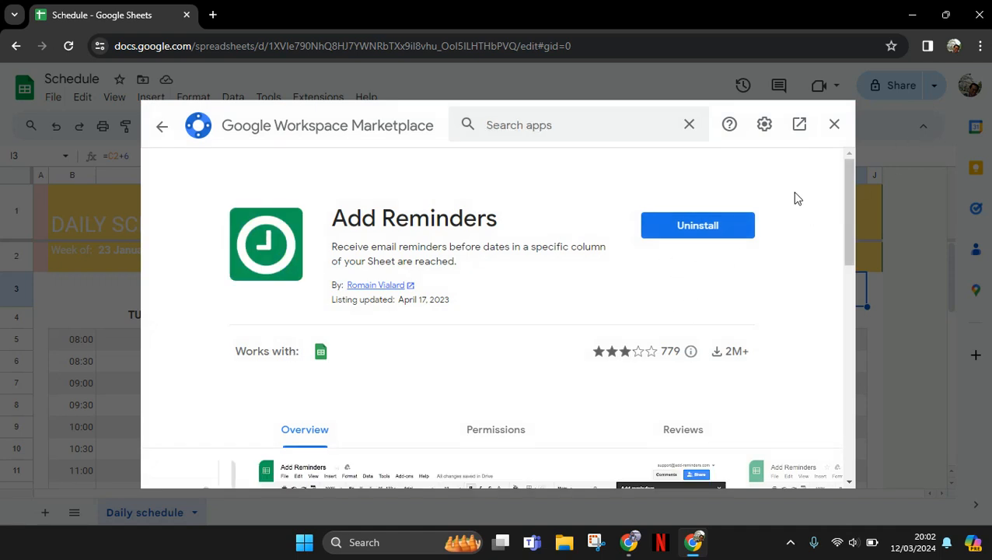
{"action": "mouse_move", "coordinate": [834, 124]}
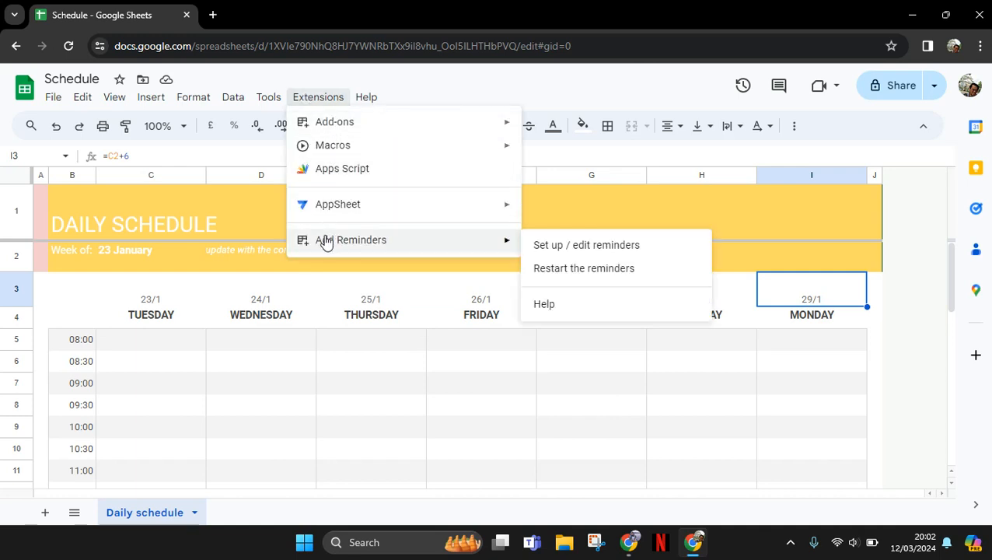
{"action": "mouse_move", "coordinate": [511, 246]}
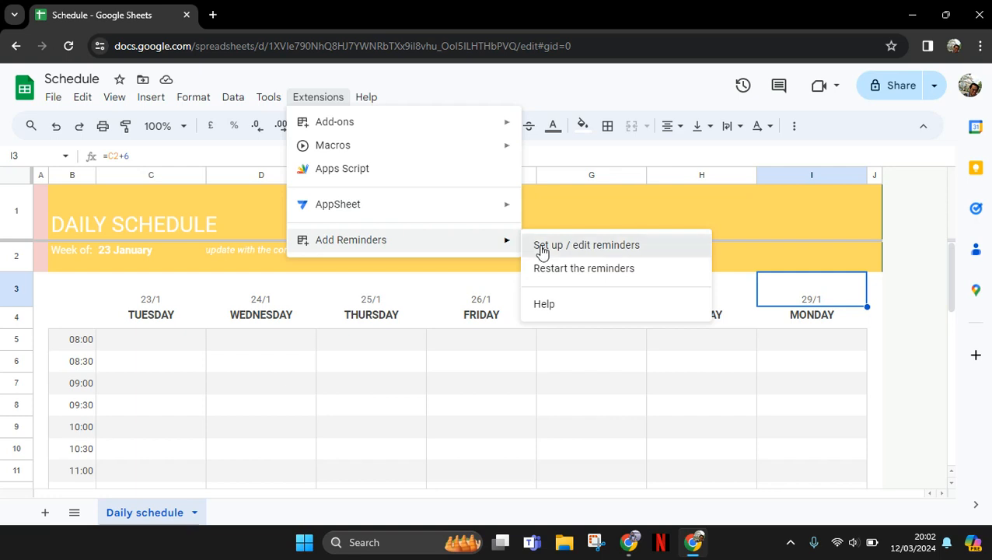
Open the Add Reminders 'Set up / edit reminders' sidebar
{"action": "left_click", "coordinate": [585, 244]}
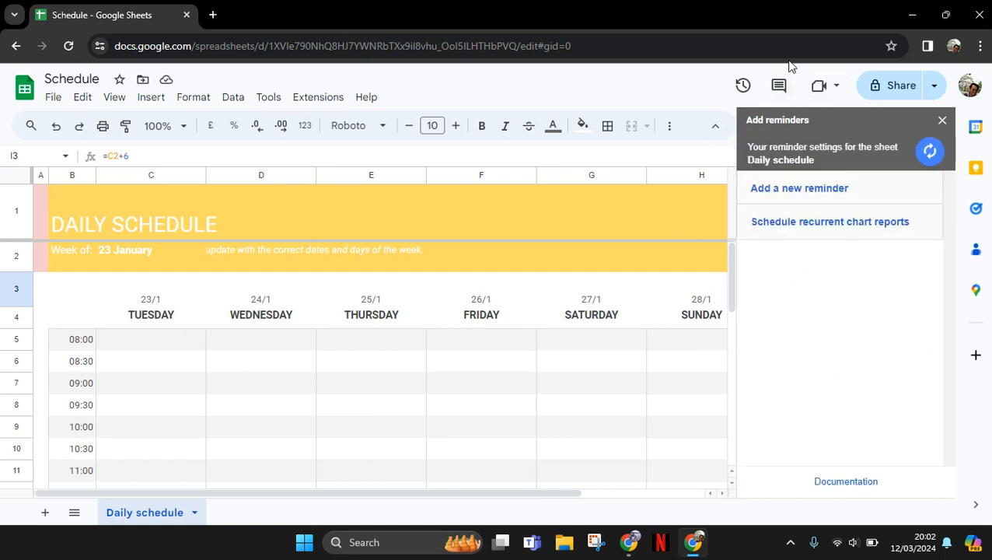
{"action": "mouse_move", "coordinate": [799, 187]}
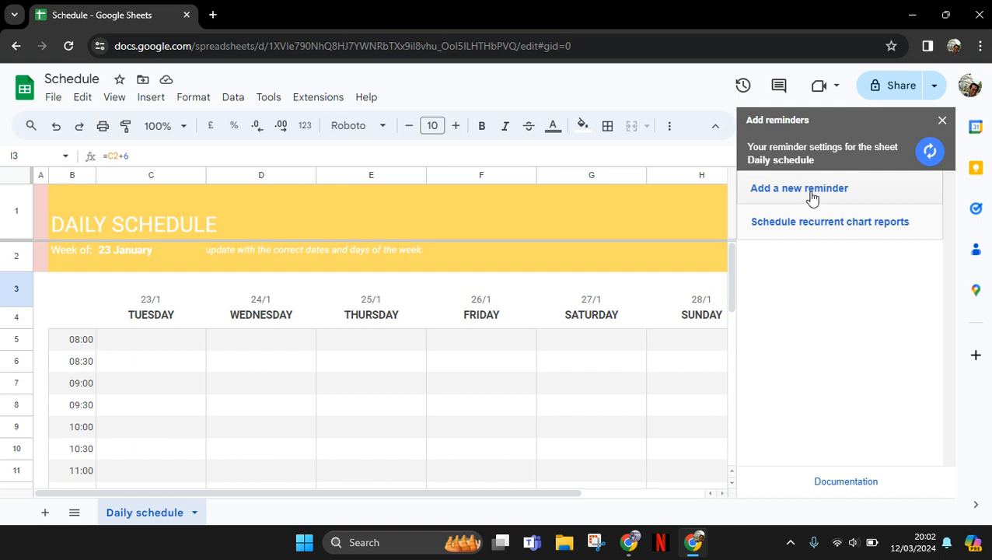
Start a new reminder using DAILY SCHEDULE as the deadline column
{"action": "left_click", "coordinate": [799, 188]}
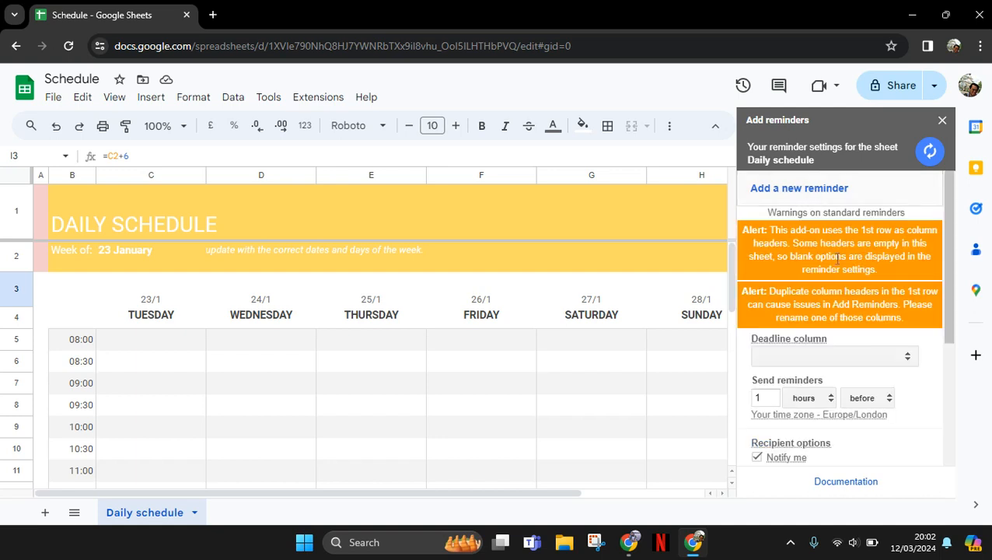
{"action": "scroll", "scroll_direction": "down", "scroll_amount": 3}
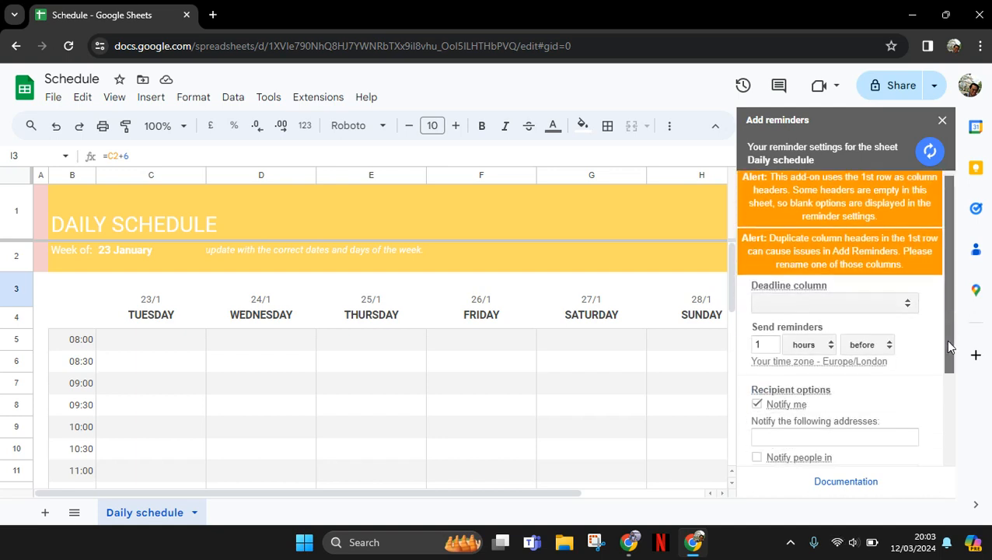
{"action": "left_click", "coordinate": [834, 304]}
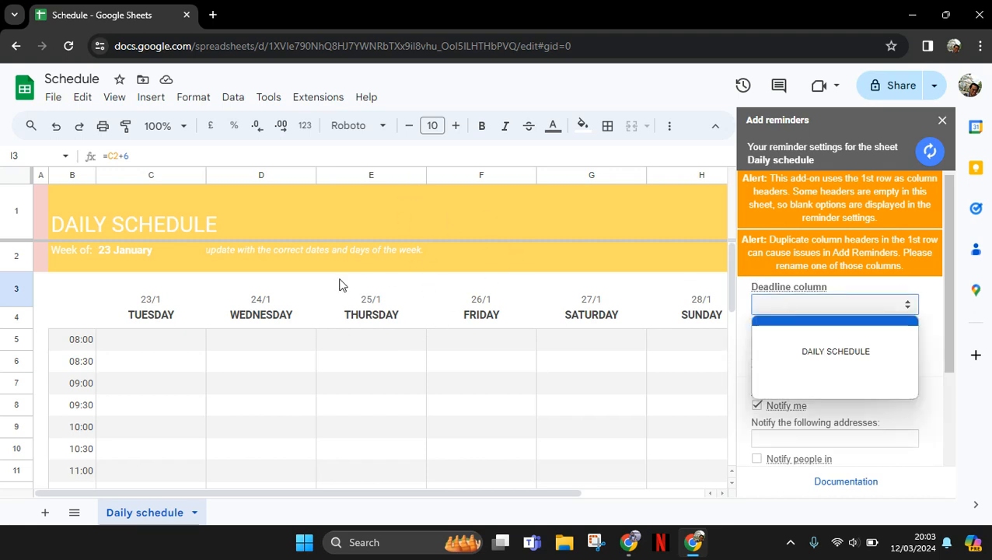
{"action": "mouse_move", "coordinate": [930, 309]}
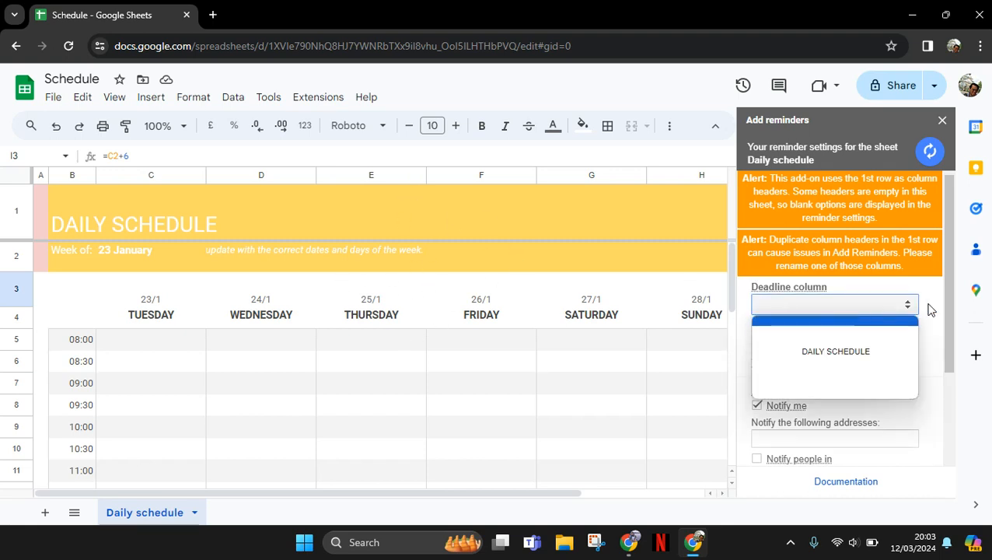
{"action": "mouse_move", "coordinate": [835, 352]}
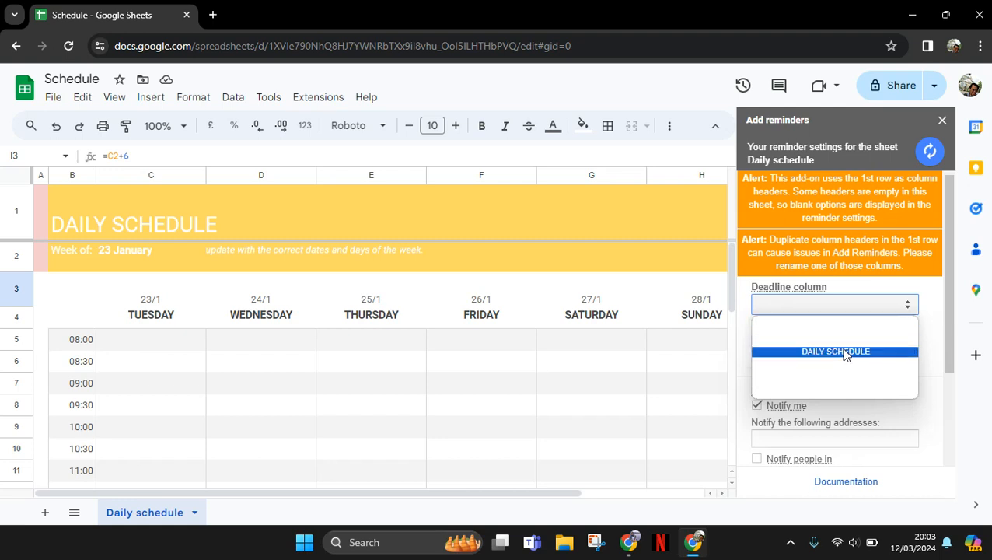
{"action": "left_click", "coordinate": [835, 352]}
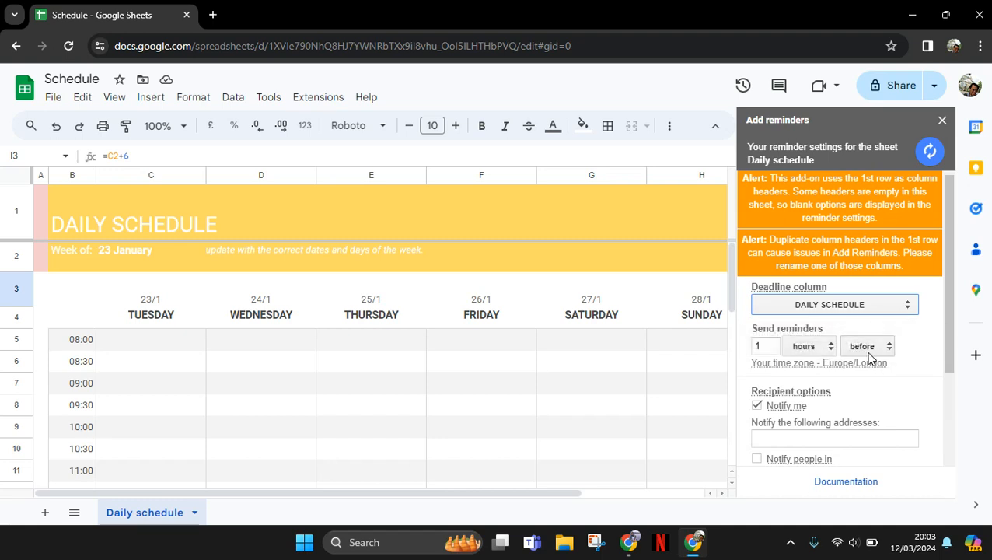
Keep the timing at 1 hour before and save the reminder
{"action": "left_click", "coordinate": [867, 346]}
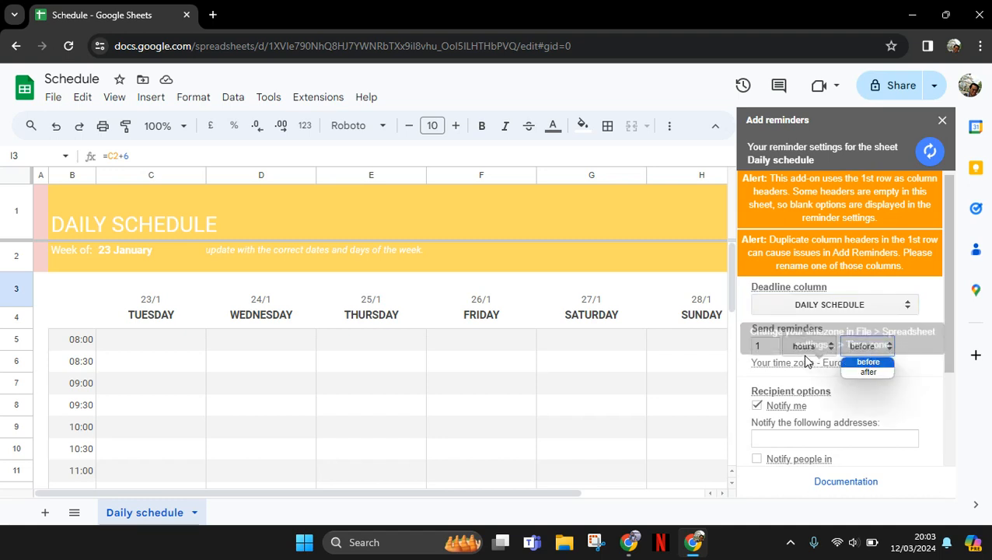
{"action": "left_click", "coordinate": [808, 346]}
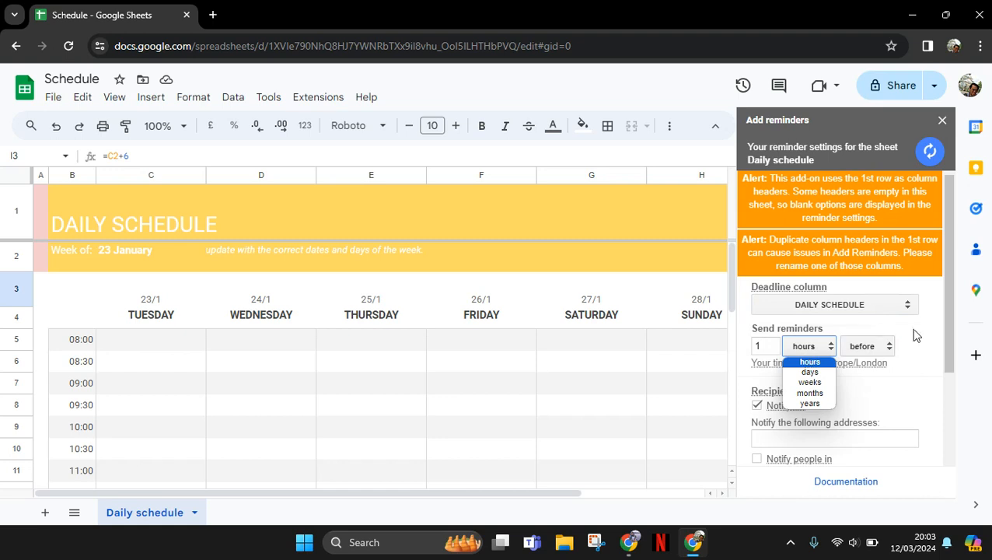
{"action": "left_click", "coordinate": [808, 362]}
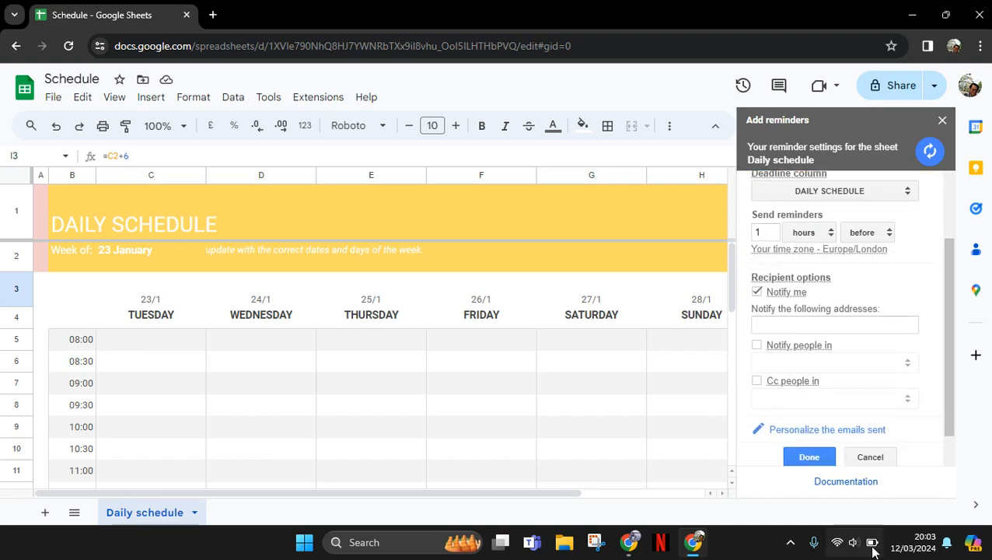
{"action": "mouse_move", "coordinate": [785, 347]}
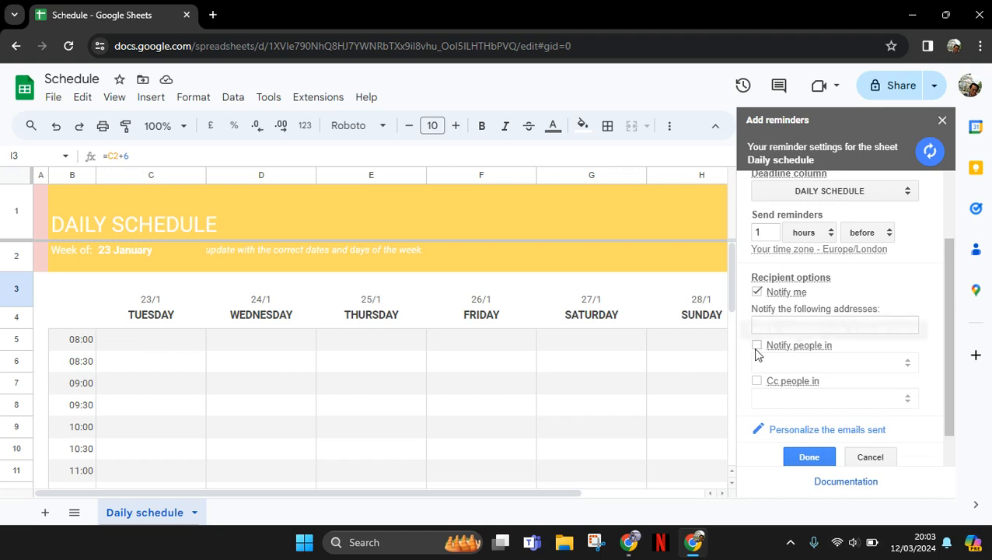
{"action": "left_click", "coordinate": [808, 456]}
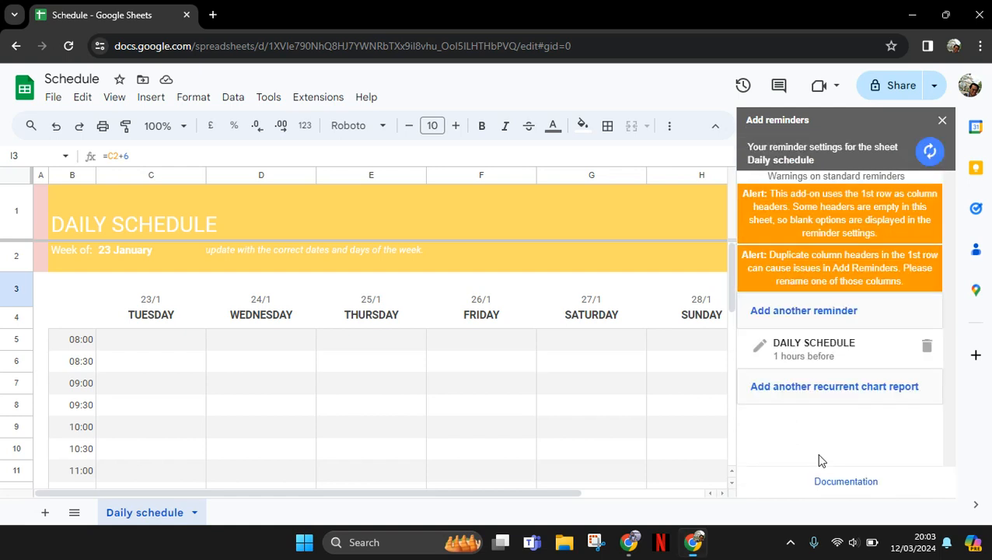
{"action": "mouse_move", "coordinate": [860, 386]}
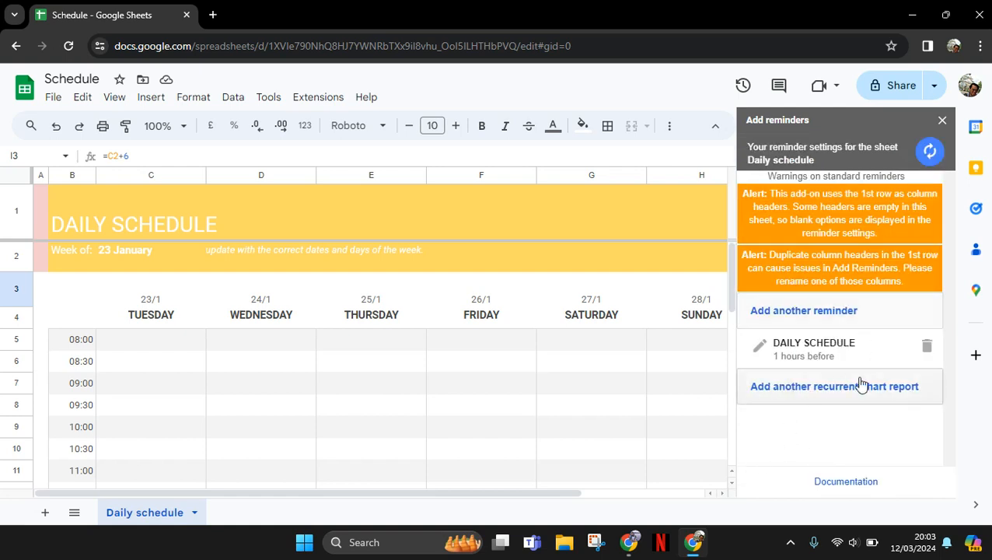
{"action": "mouse_move", "coordinate": [802, 371]}
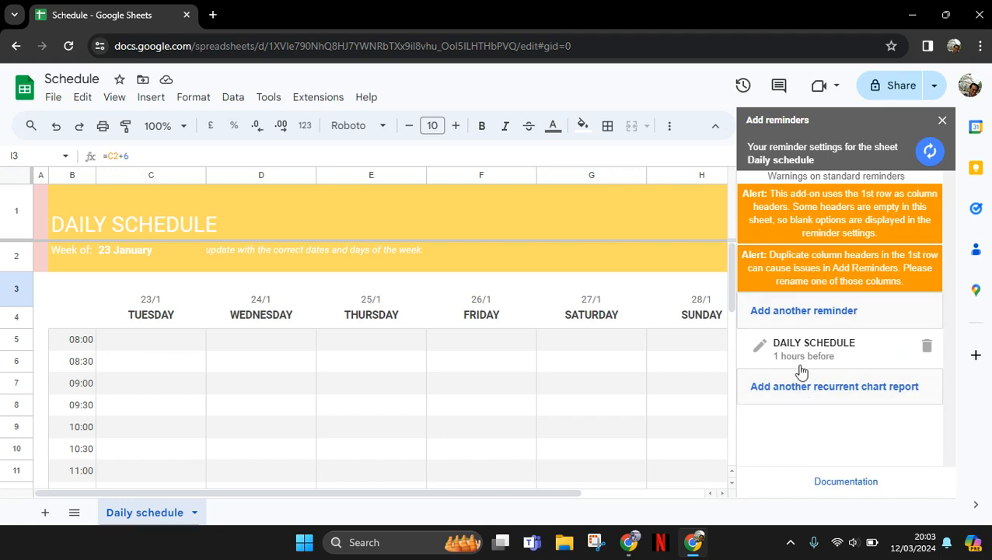